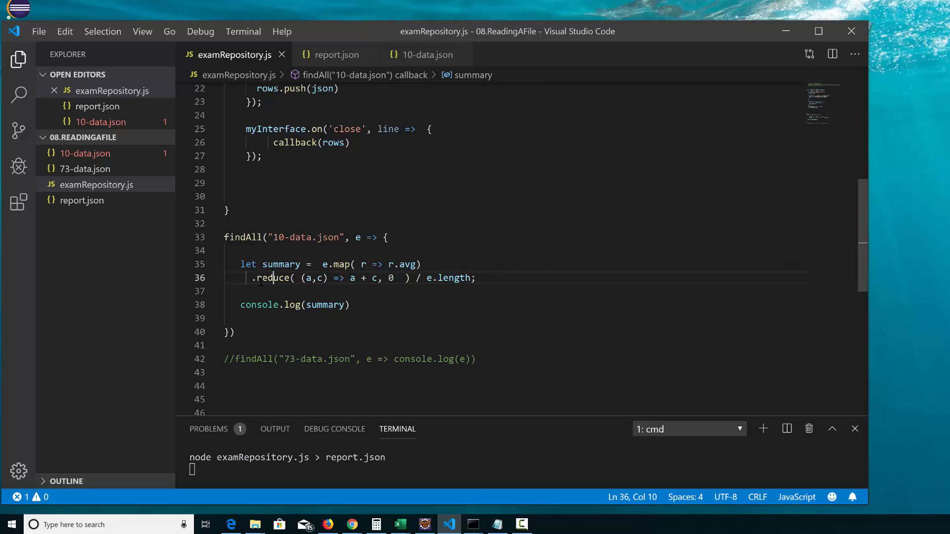
# Change the findAll data file from 10-data.json to 73-data.json, save, and review the 73-data.json records
pyautogui.click(249, 277)
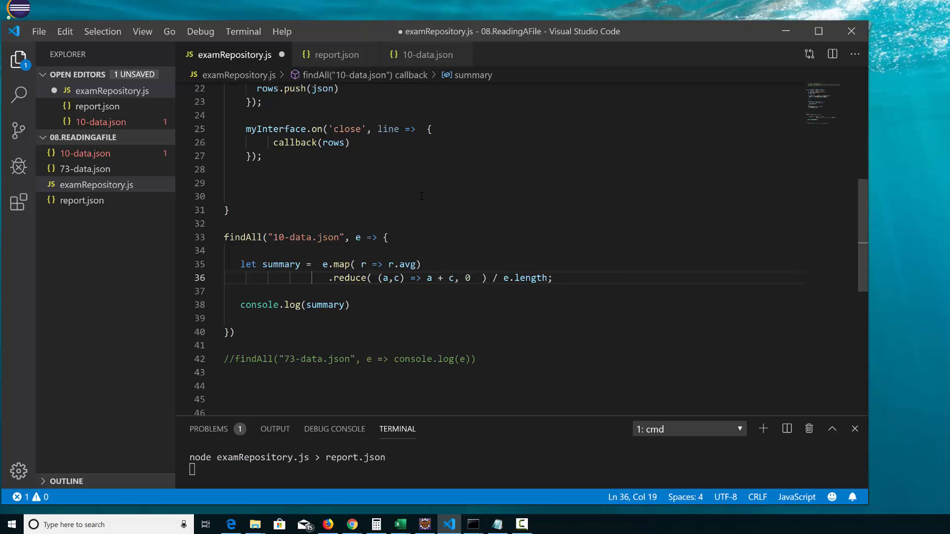
pyautogui.doubleClick(278, 237)
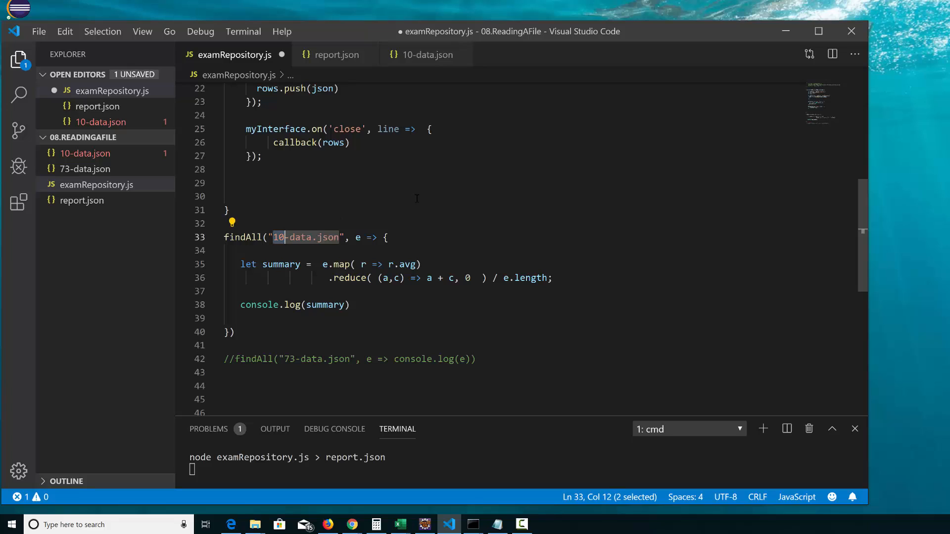
pyautogui.write('73')
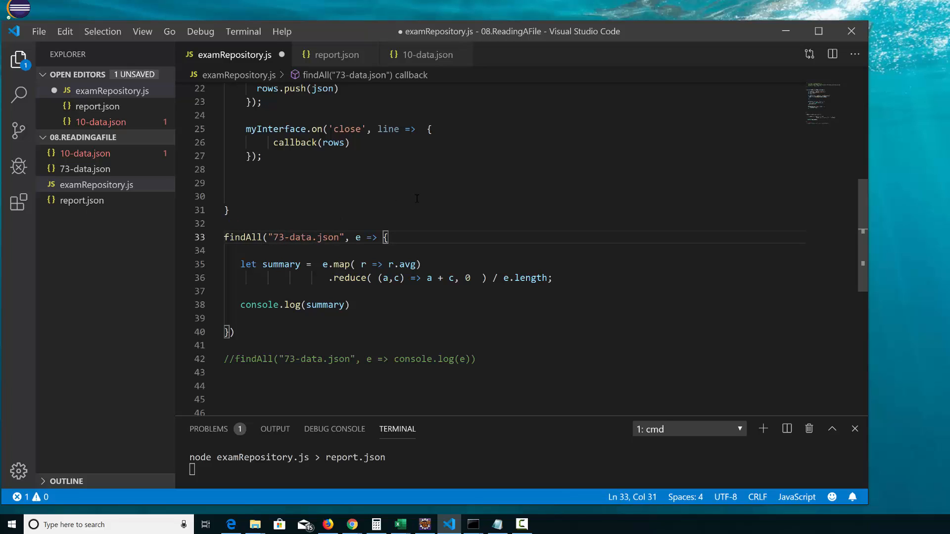
pyautogui.press('ctrl+s')
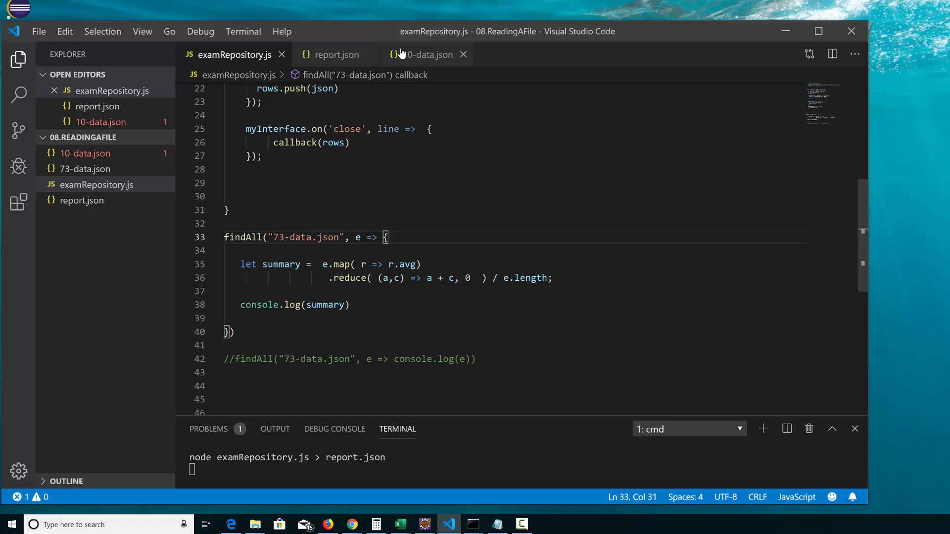
pyautogui.click(464, 54)
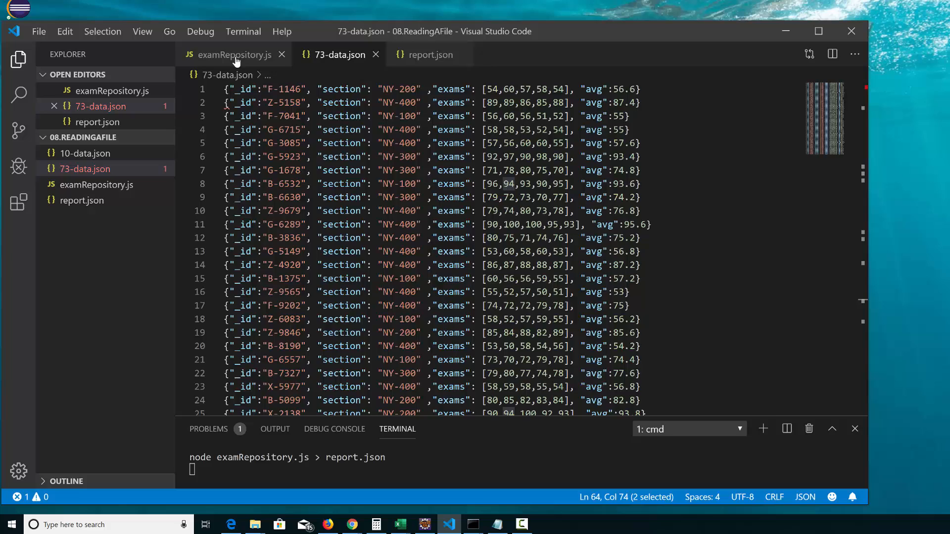
pyautogui.click(233, 55)
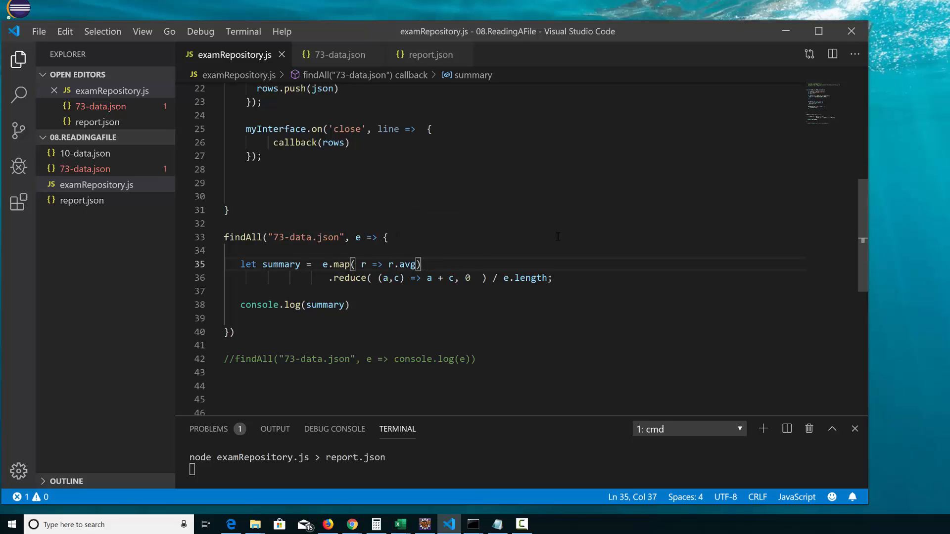
# Declare a filtered list keeping only rows with avg > 90 above the summary statement
pyautogui.press('Enter')
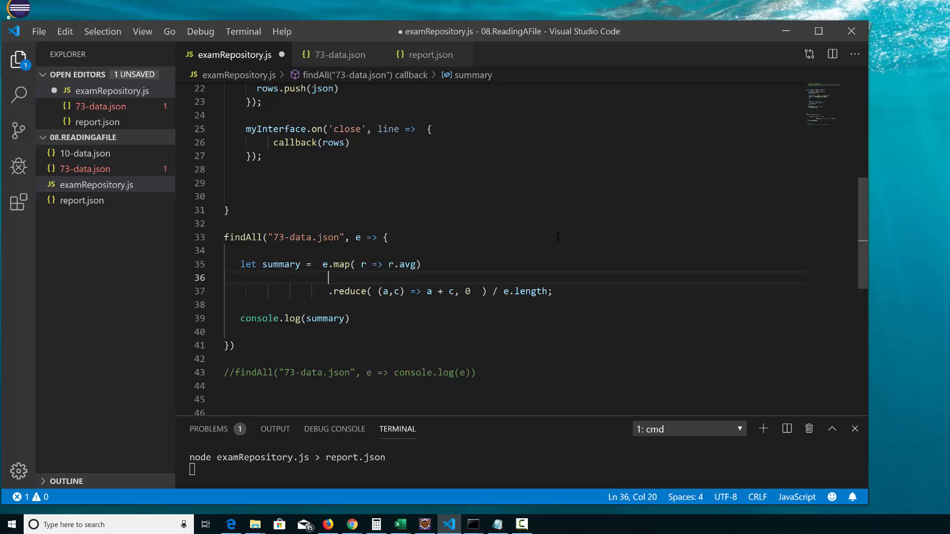
pyautogui.write('.fileName')
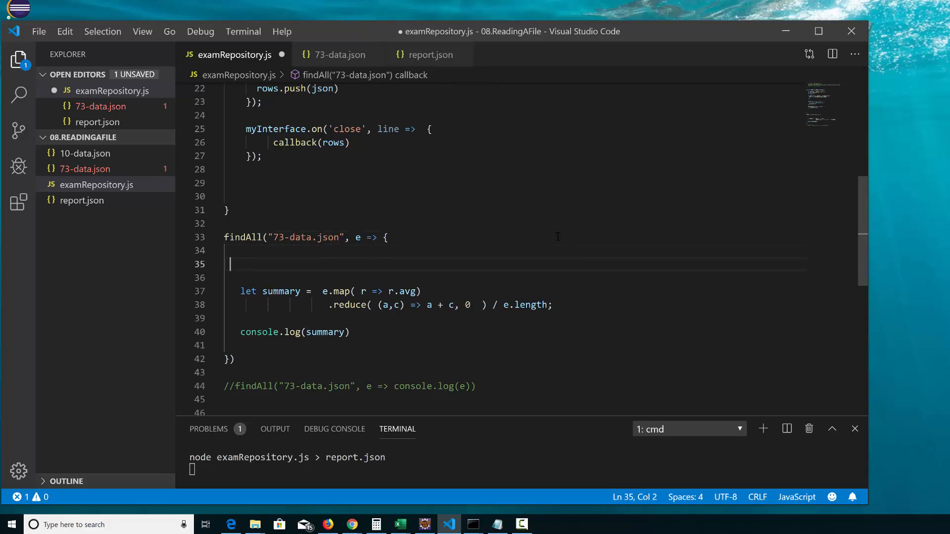
pyautogui.press('Tab')
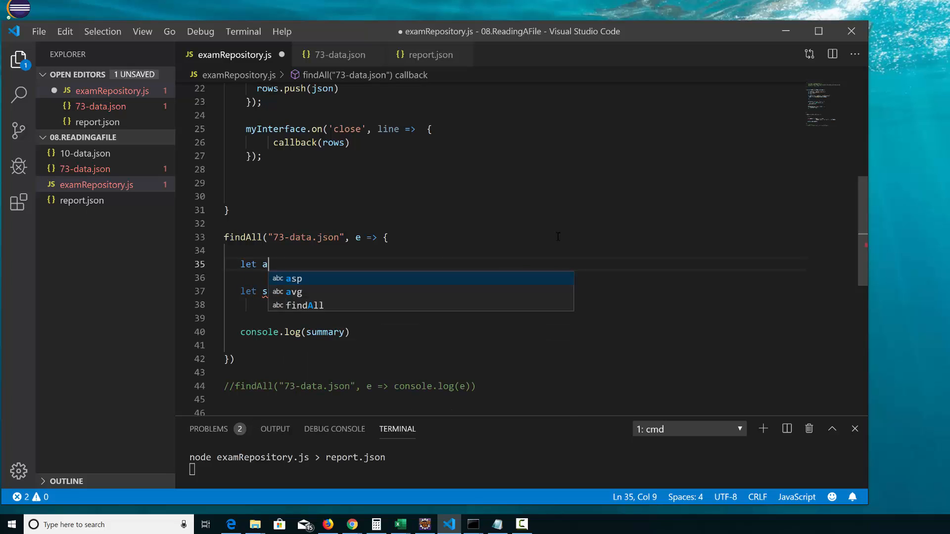
pyautogui.write('Grade =')
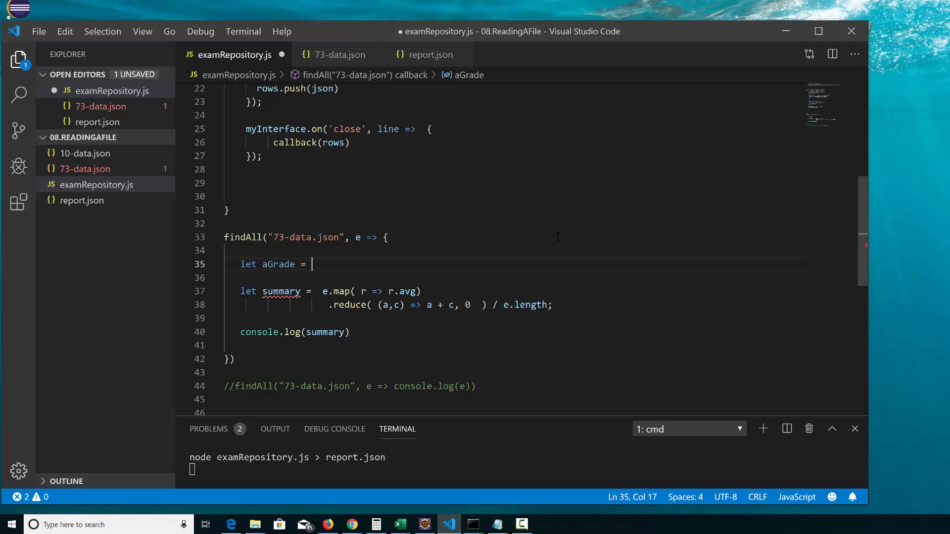
pyautogui.write('e.')
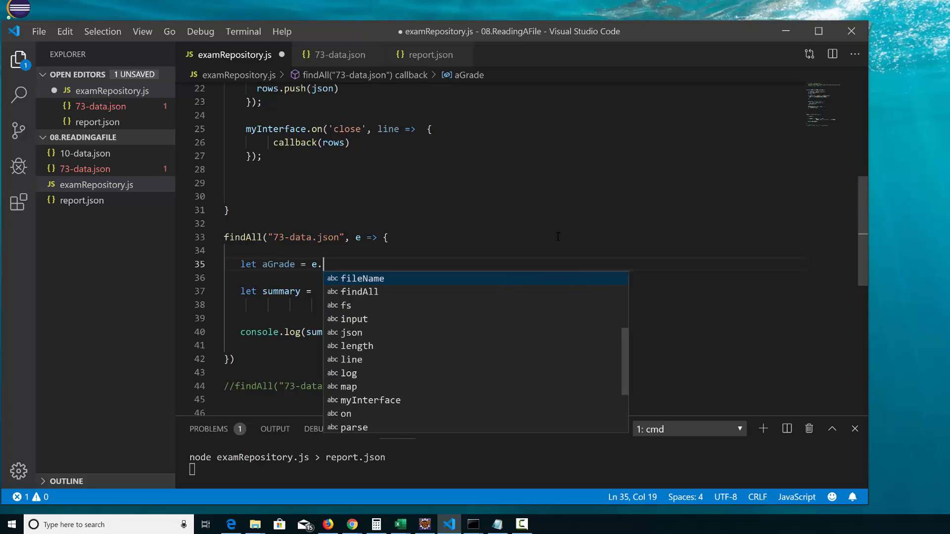
pyautogui.write('fileNam')
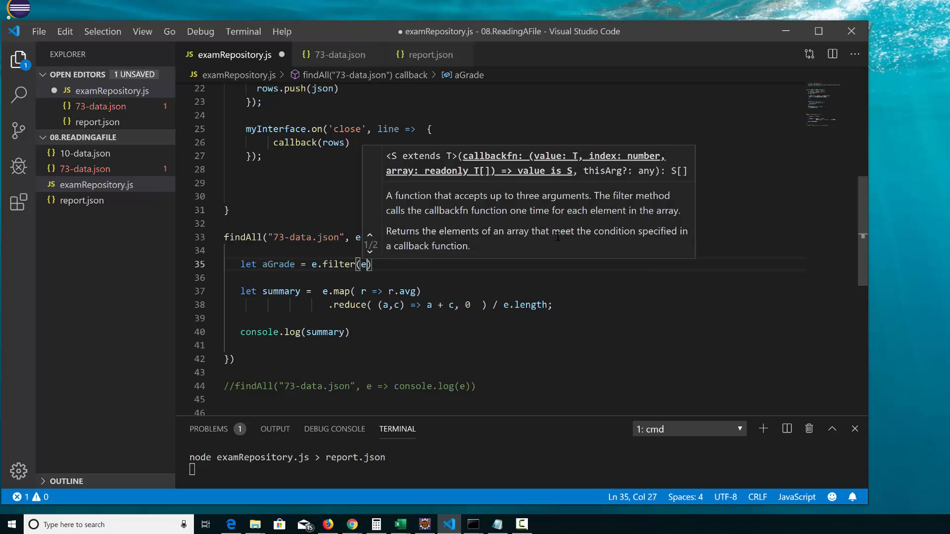
pyautogui.write('=> e.')
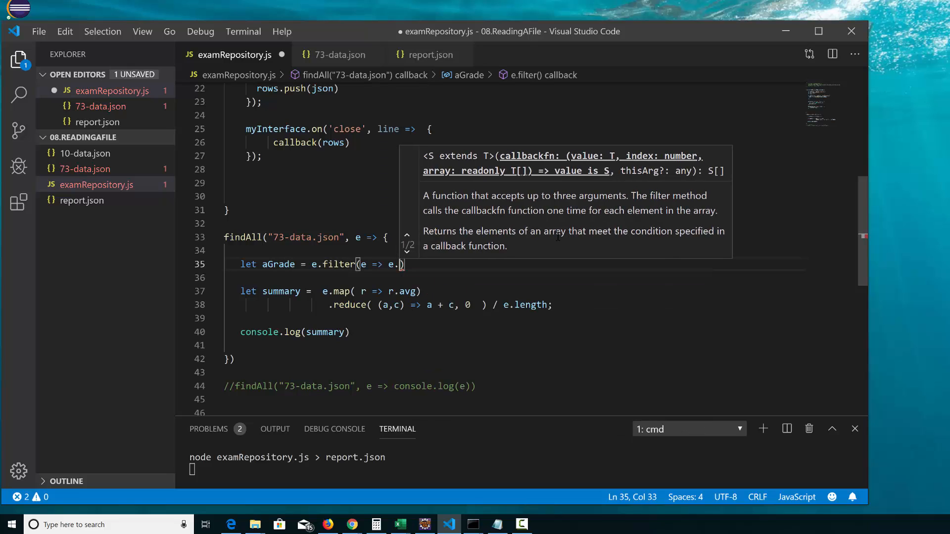
pyautogui.write('avg')
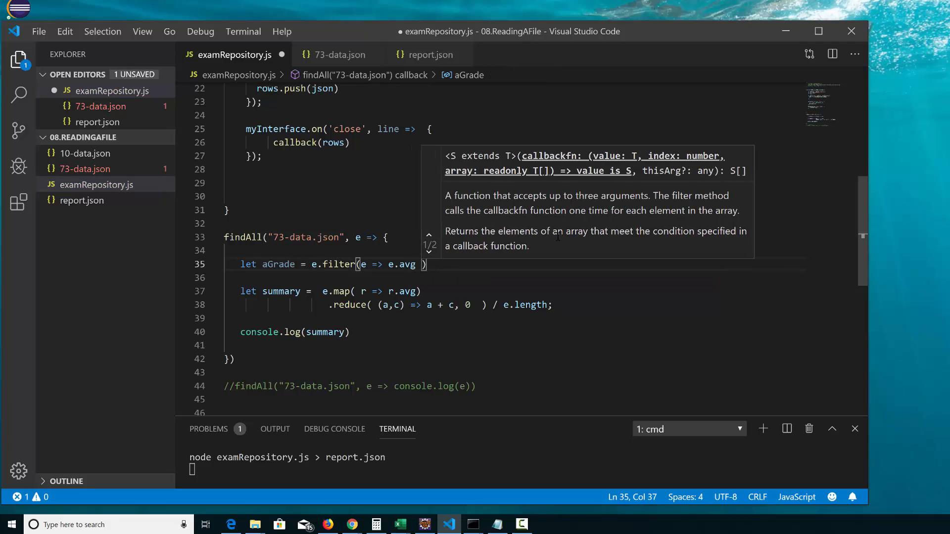
pyautogui.write('> 90')
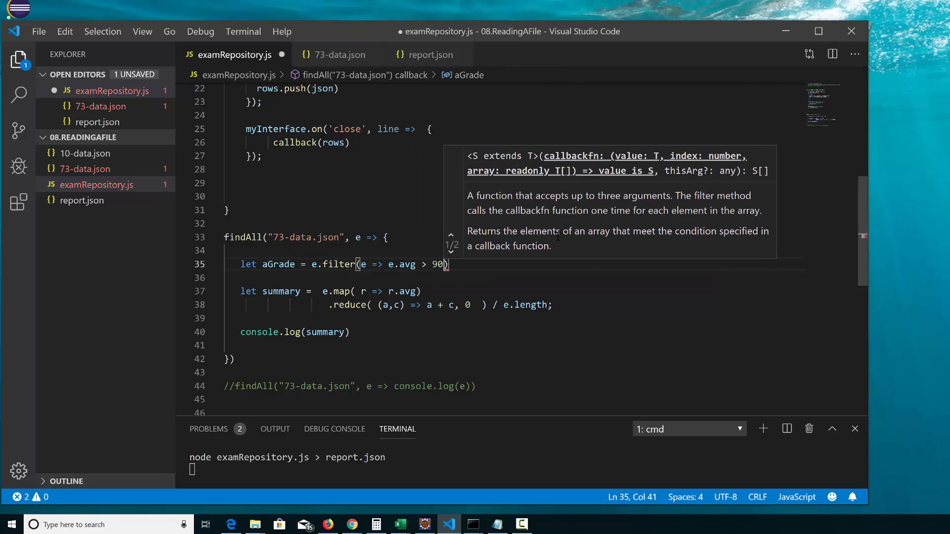
pyautogui.write(';')
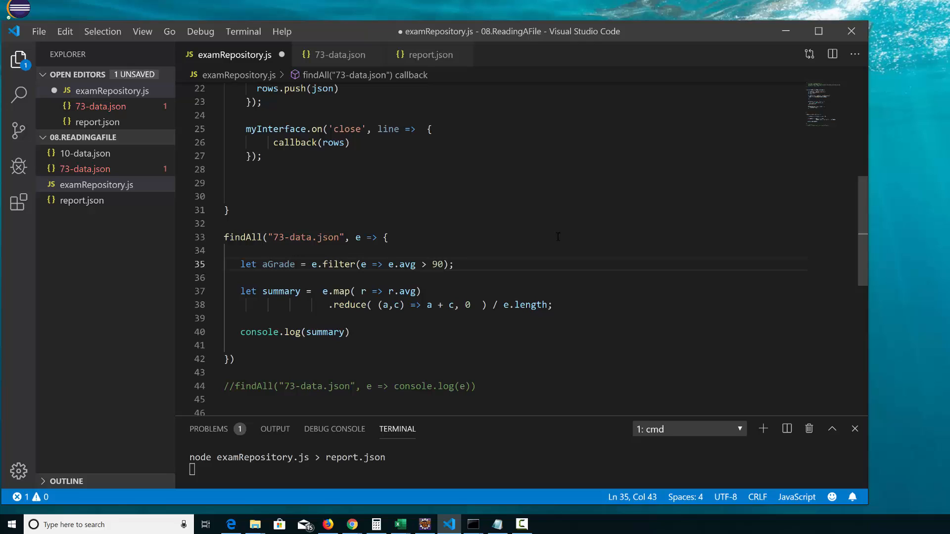
# Rename the filtered list variable to excellentGrades
pyautogui.doubleClick(278, 264)
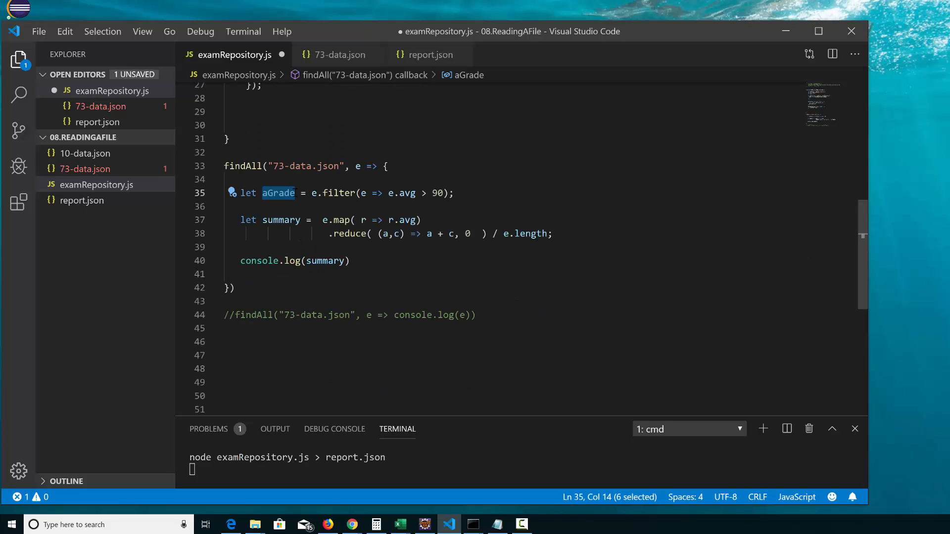
pyautogui.write('e')
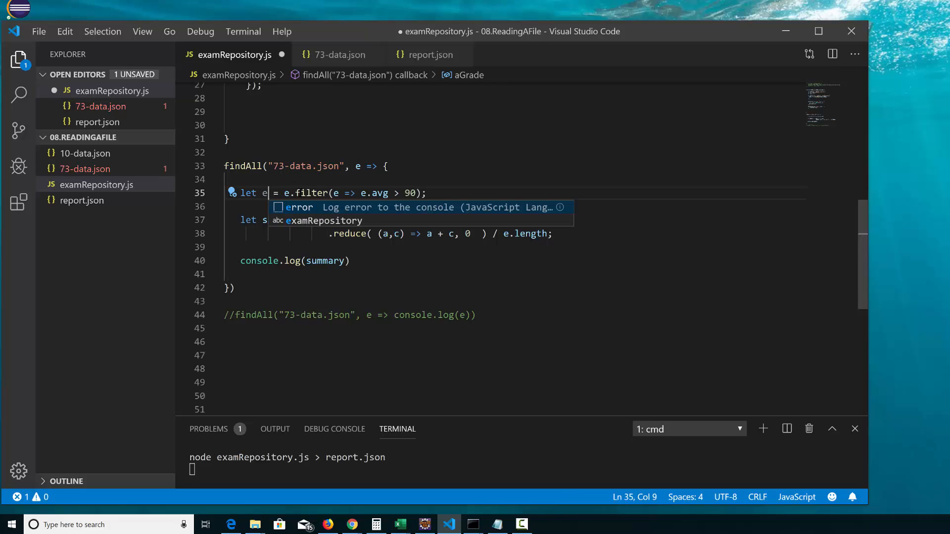
pyautogui.write('xcellentG')
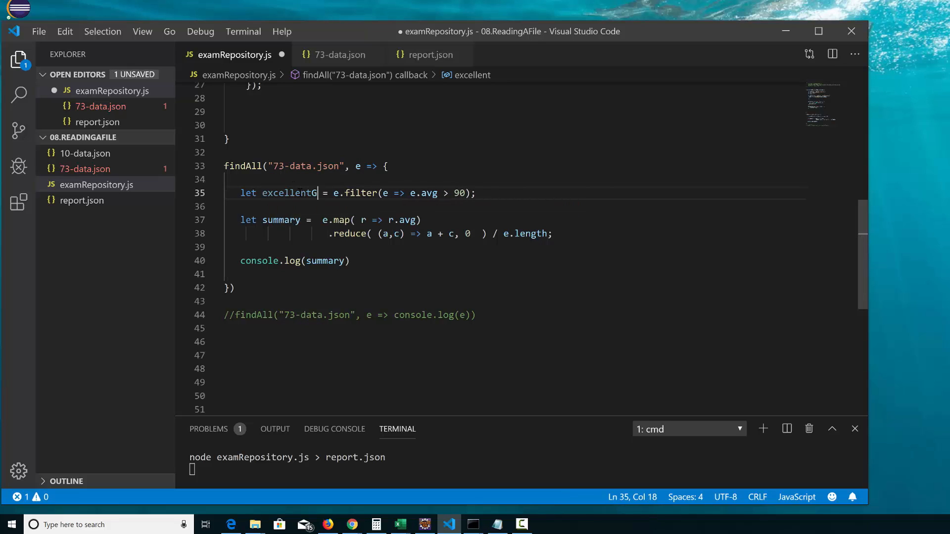
pyautogui.write('rades')
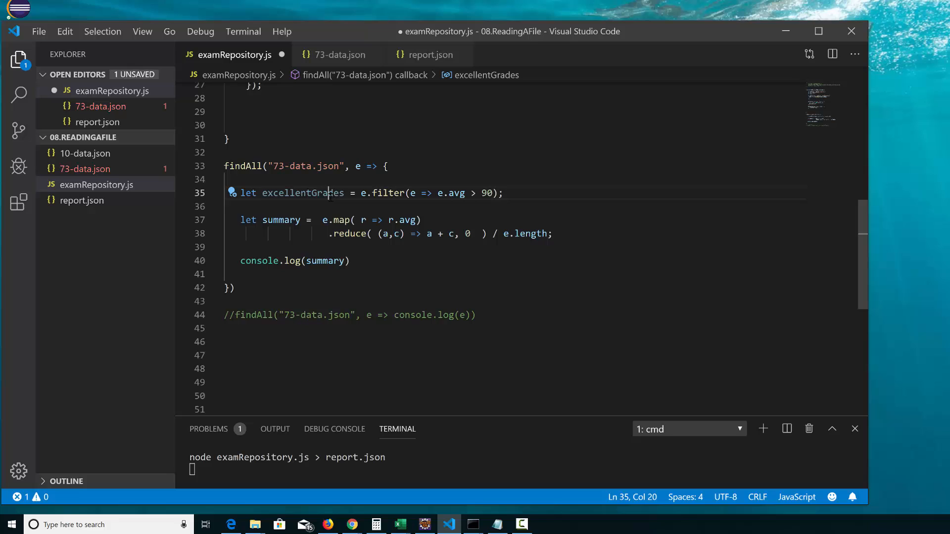
pyautogui.doubleClick(303, 193)
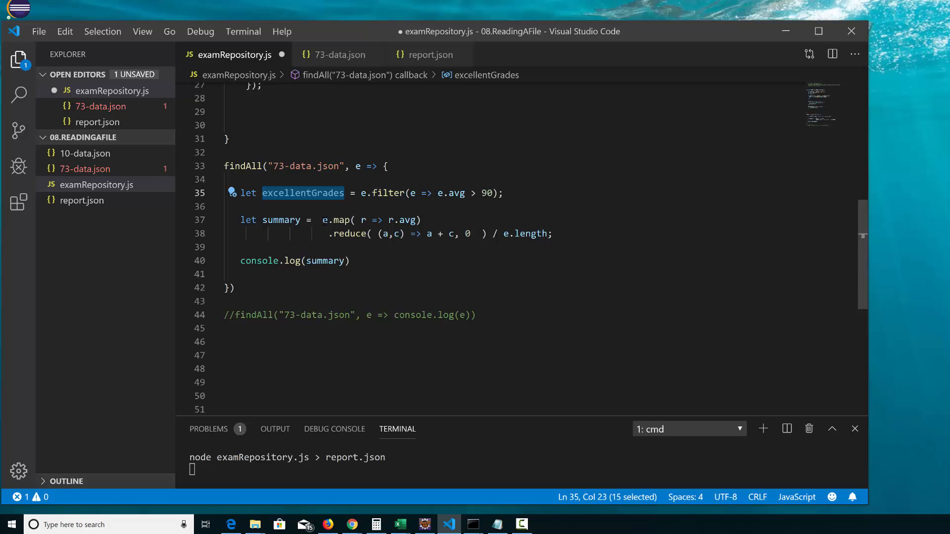
# Make the summary map over excellentGrades and divide by excellentGrades.length
pyautogui.click(326, 220)
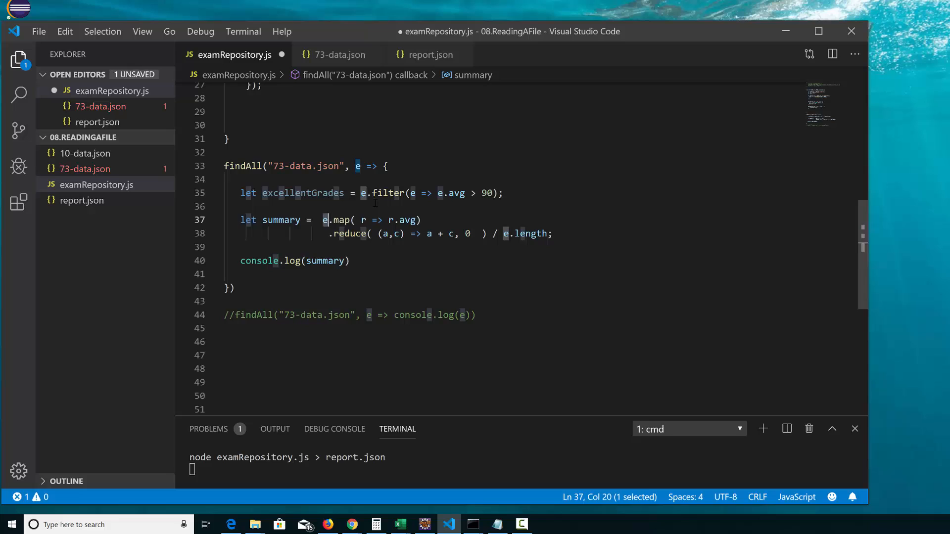
pyautogui.write('excellentGrades')
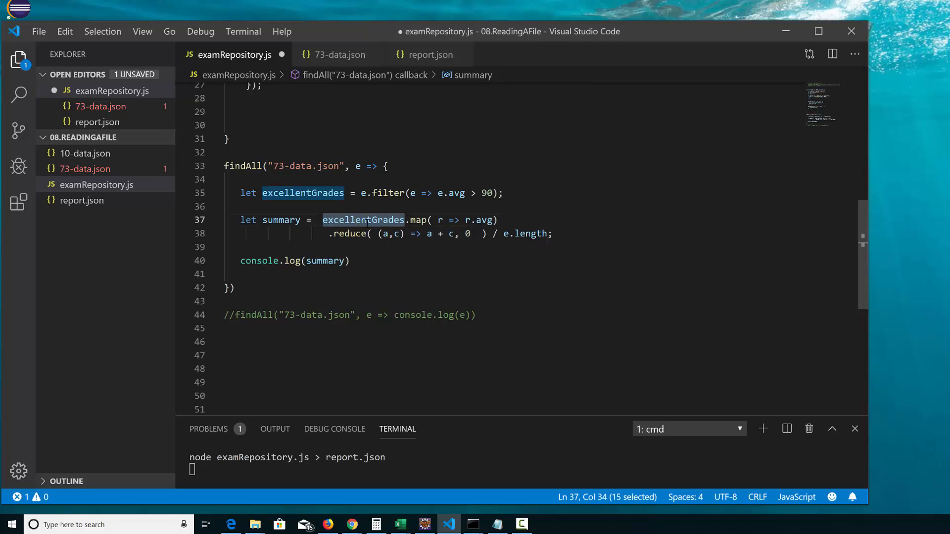
pyautogui.moveTo(363, 220)
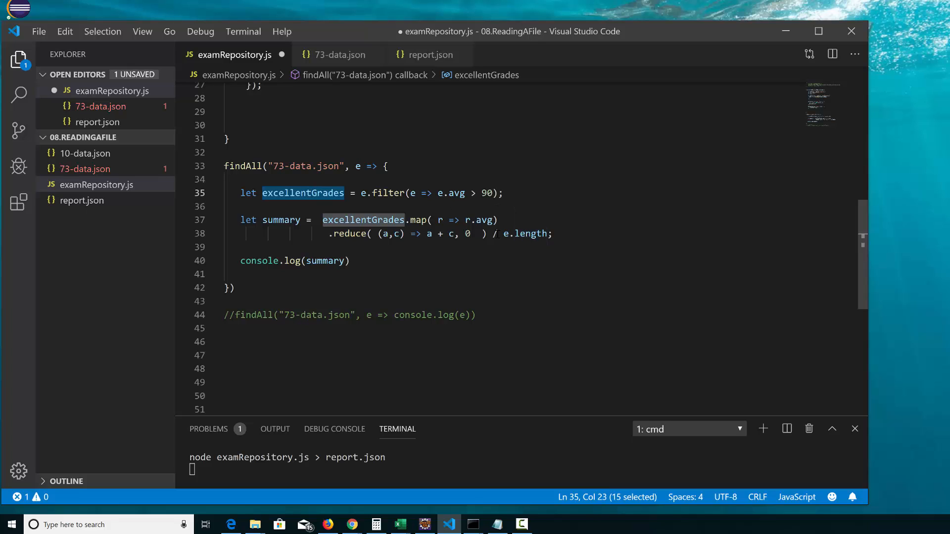
pyautogui.doubleClick(531, 233)
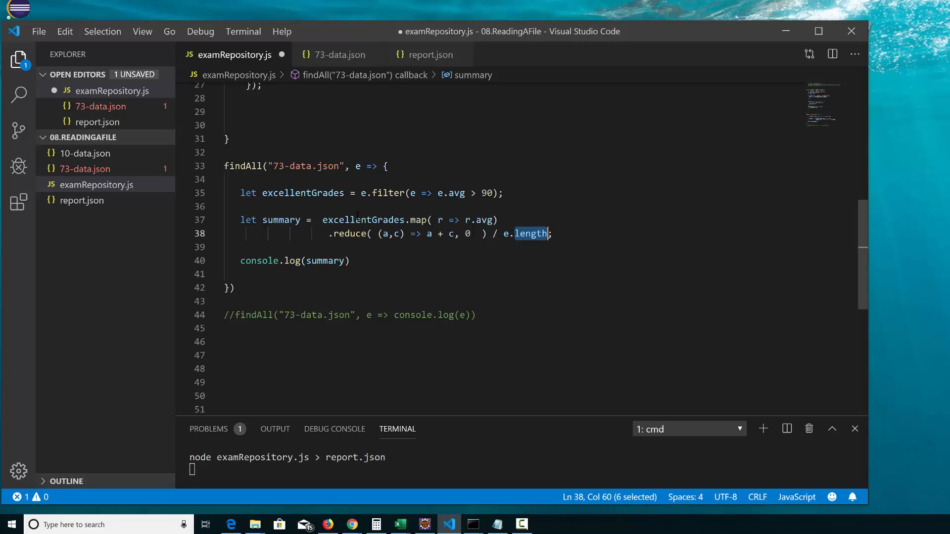
pyautogui.doubleClick(363, 220)
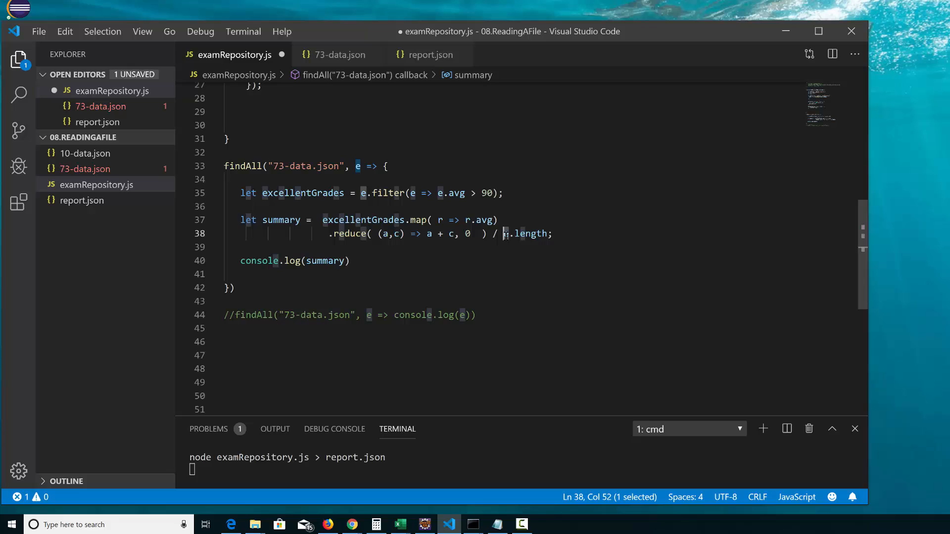
pyautogui.write('excellentGrades')
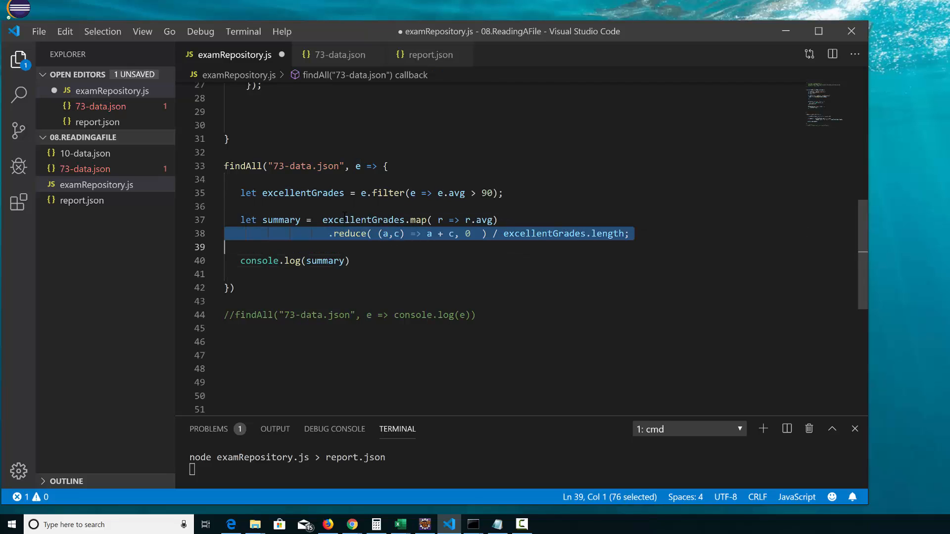
# Log an object with summary and numberOfStudents: excellentGrades.length, then save the script
pyautogui.doubleClick(303, 193)
pyautogui.write('{')
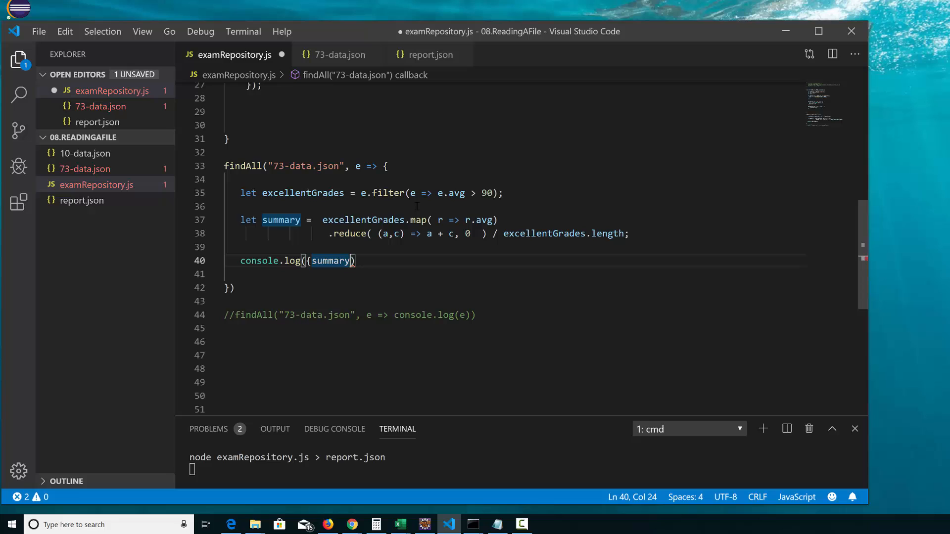
pyautogui.write(', numberOfStudents:')
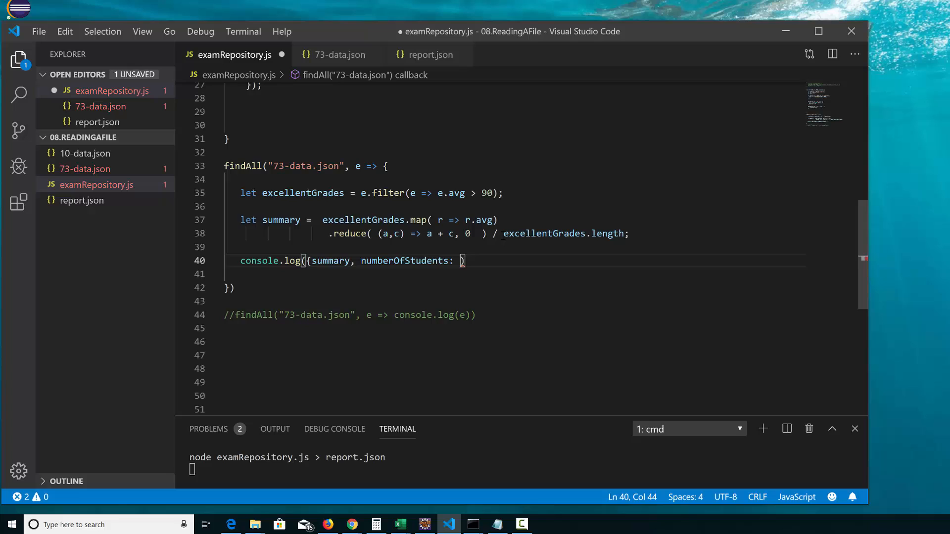
pyautogui.doubleClick(563, 234)
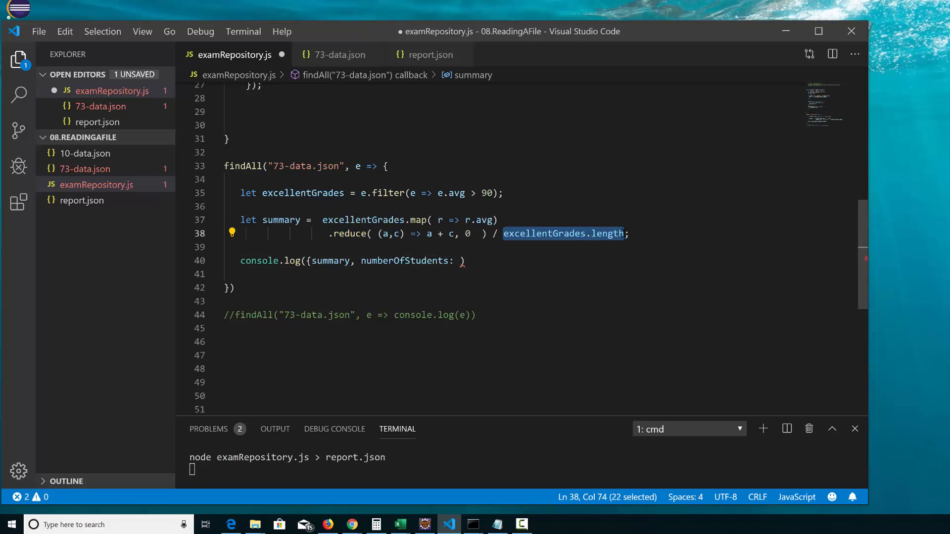
pyautogui.click(464, 260)
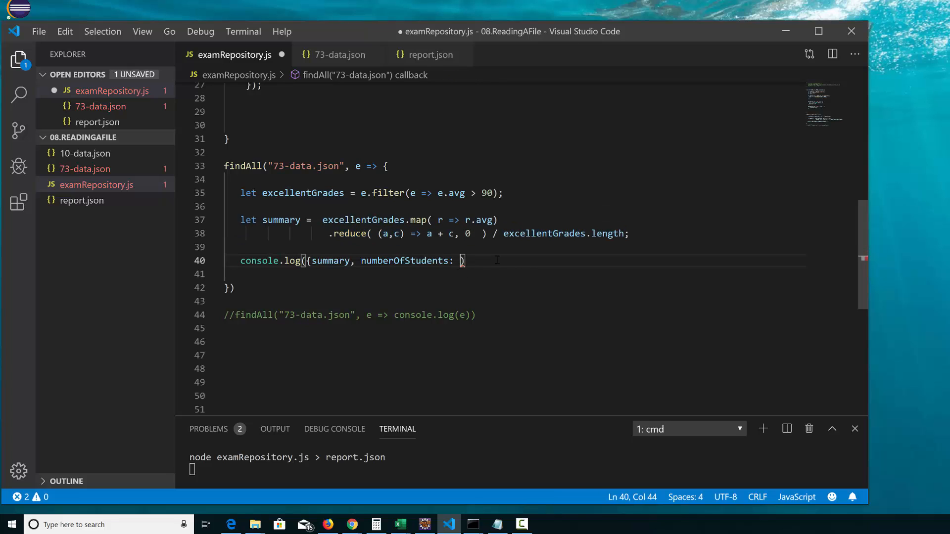
pyautogui.write('excellentGrades.length')
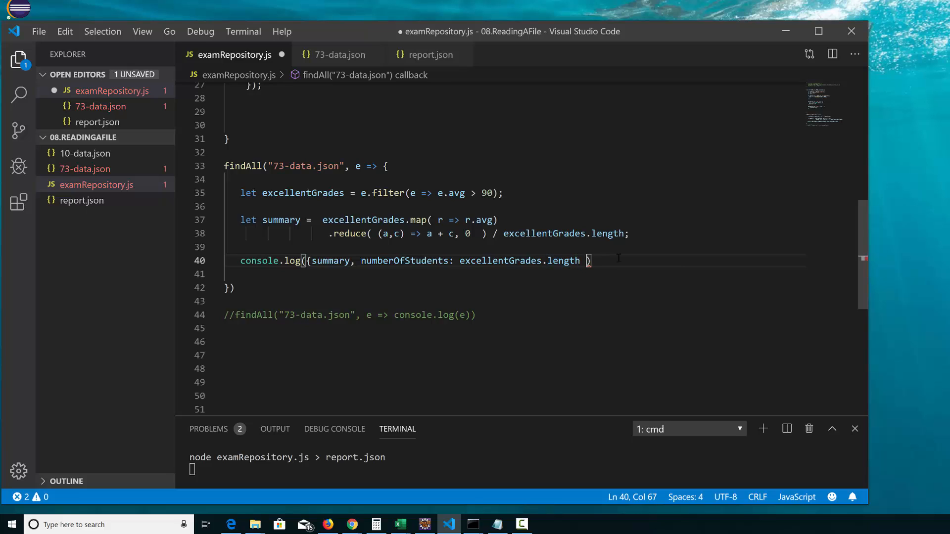
pyautogui.write('}')
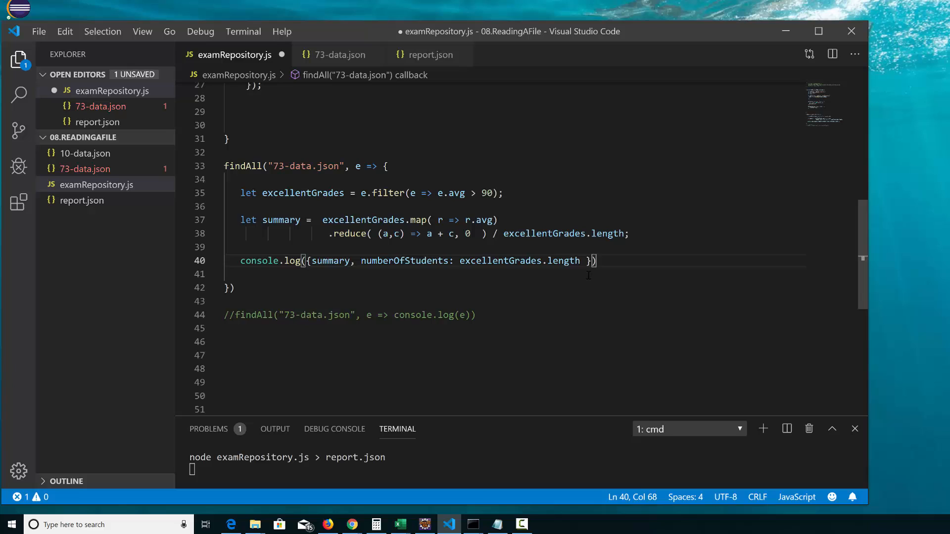
pyautogui.press('ctrl+s')
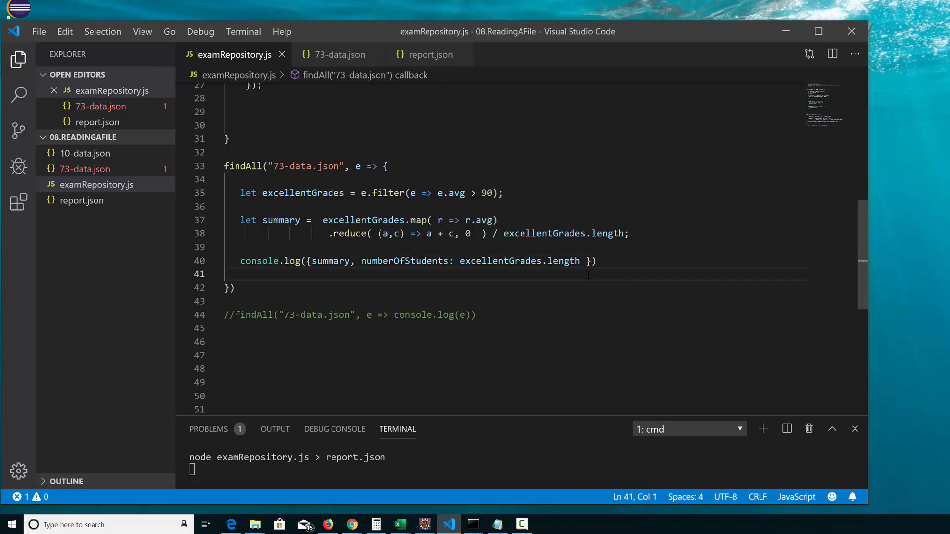
# Rerun node examRepository.js > report.json and confirm summary 95.14285714285714 with numberOfStudents 14
pyautogui.doubleClick(277, 166)
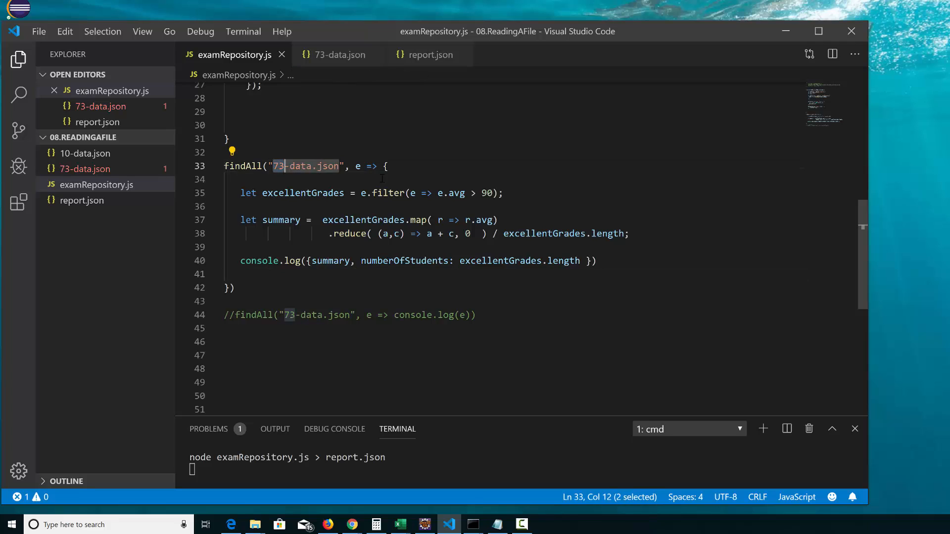
pyautogui.doubleClick(457, 193)
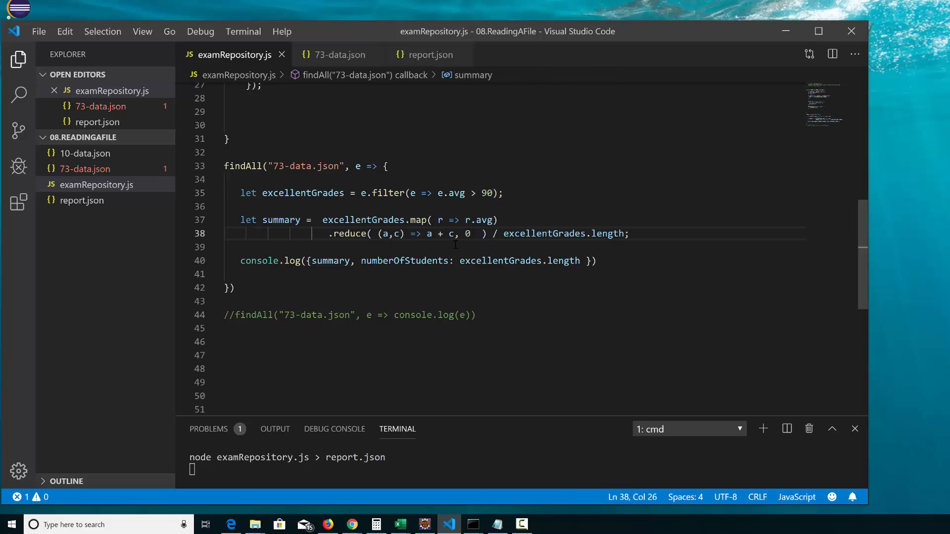
pyautogui.doubleClick(280, 219)
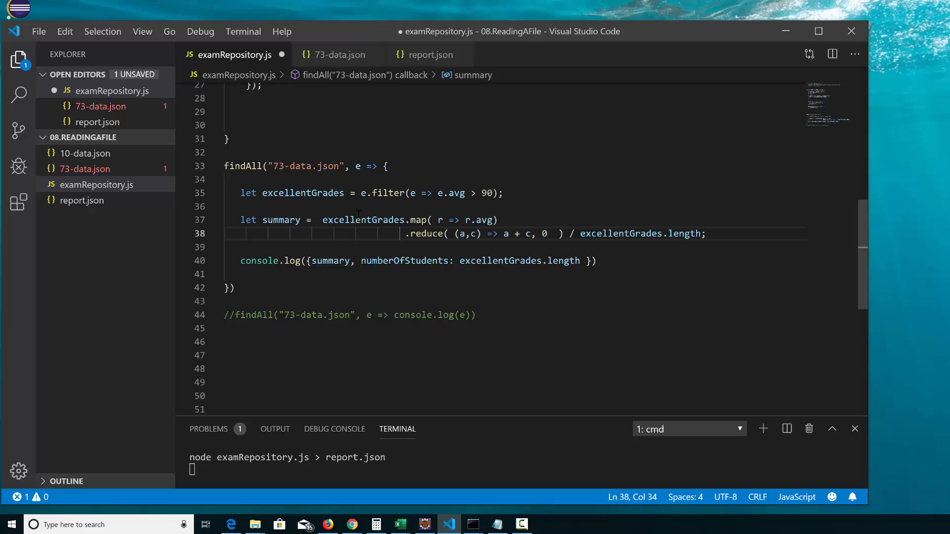
pyautogui.click(602, 246)
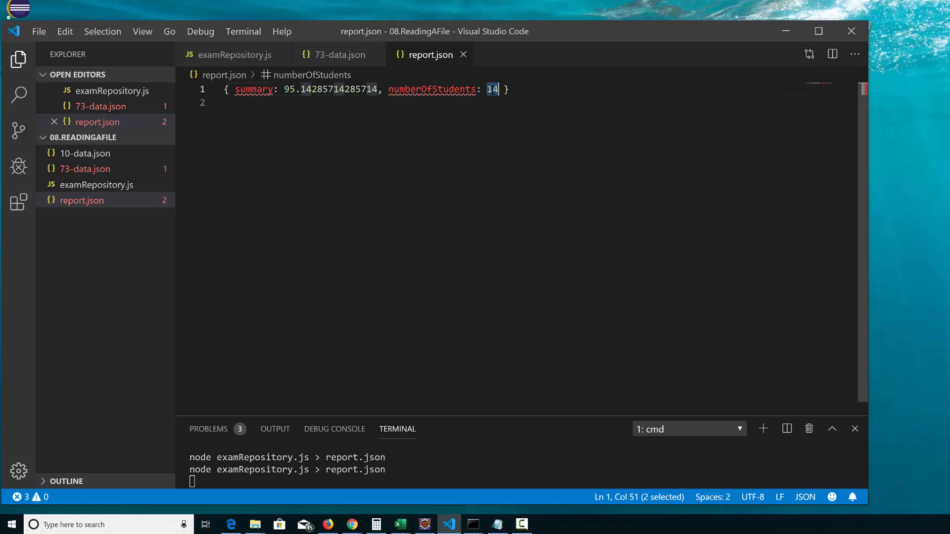
pyautogui.click(235, 55)
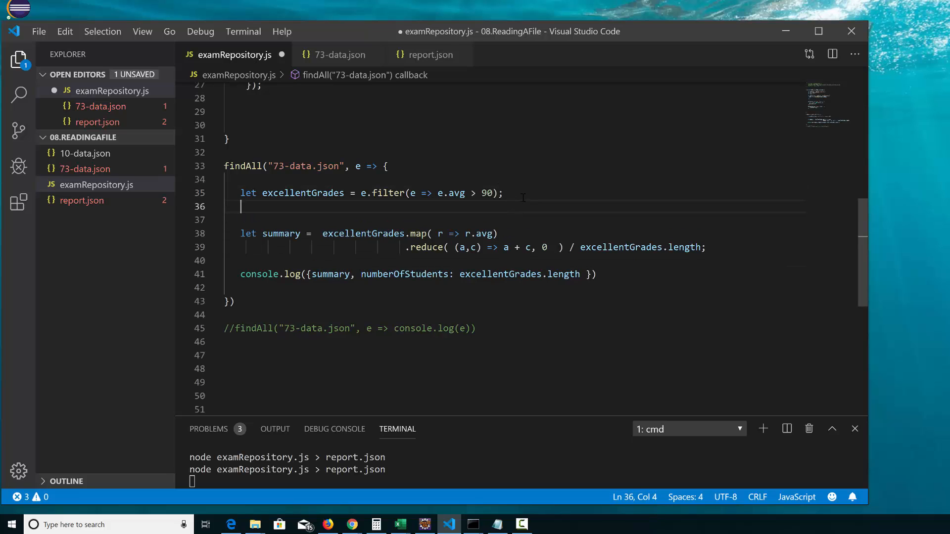
# Add console.log(excellentGrades) after the filter line and save
pyautogui.write('console')
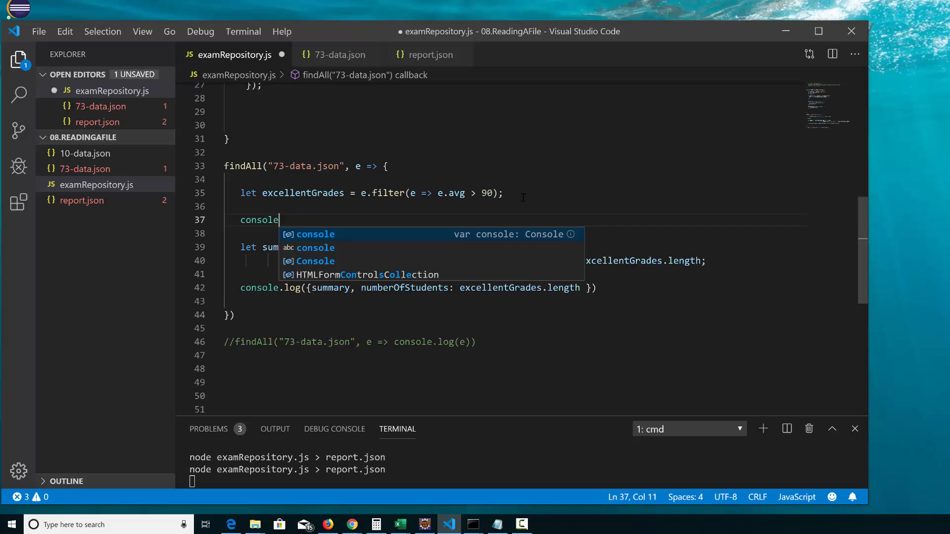
pyautogui.write('.log(')
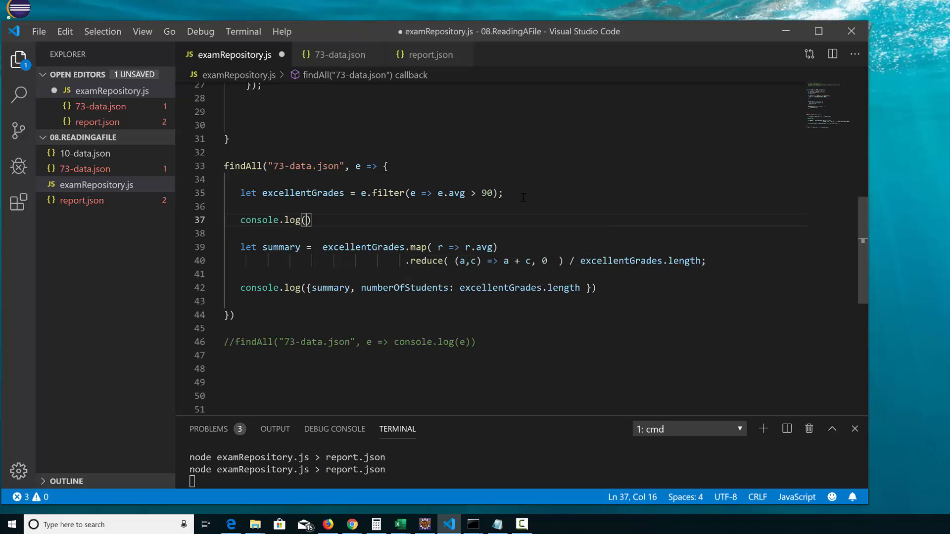
pyautogui.write('excellentGrades')
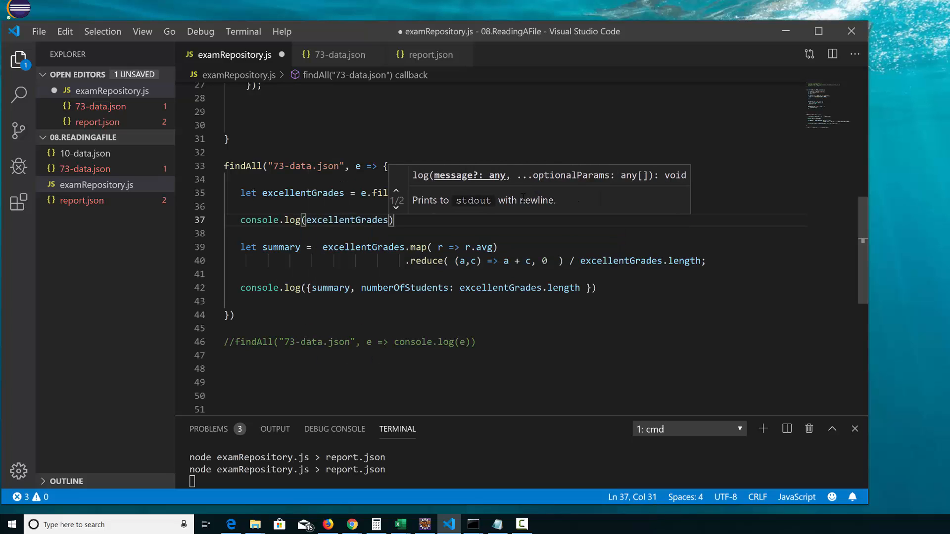
pyautogui.press('ctrl+s')
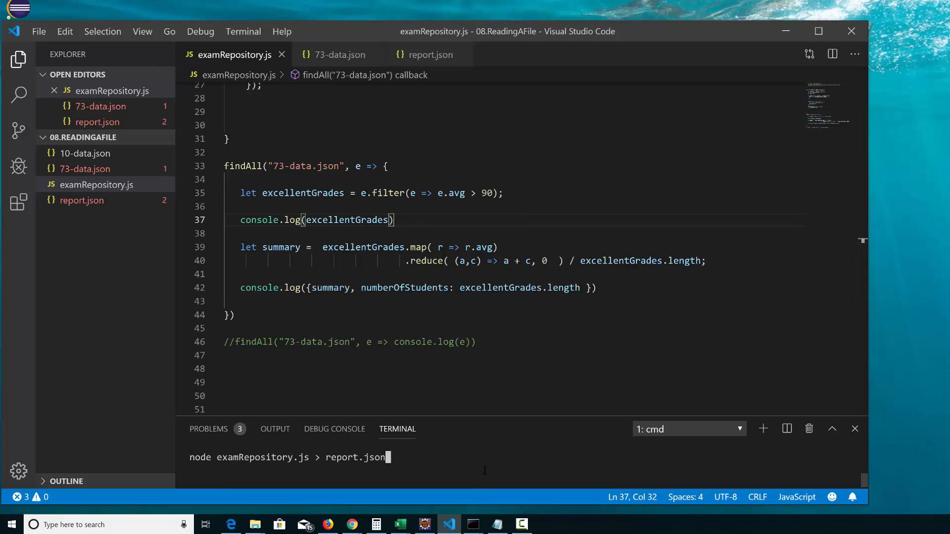
# Rerun the script and check report.json lists the 14 excellent students above the summary object
pyautogui.press('Enter')
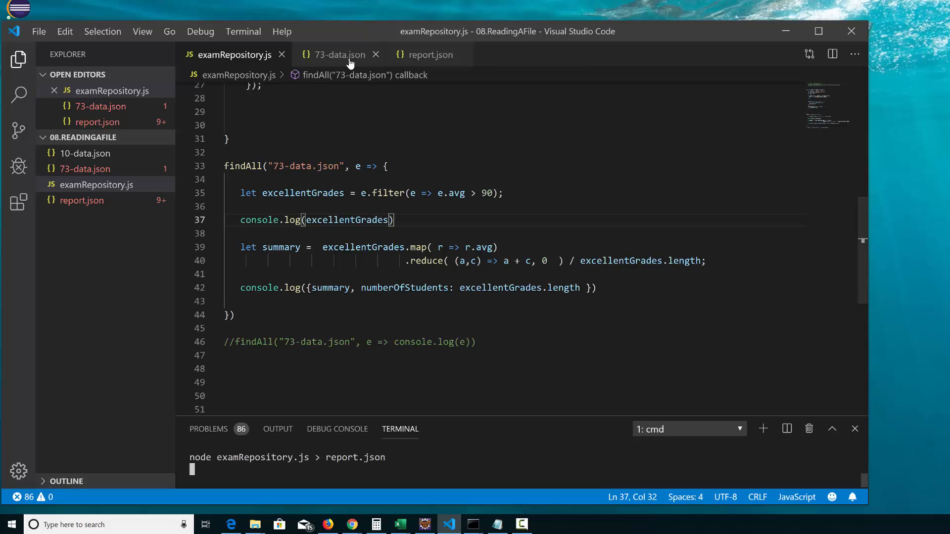
pyautogui.click(339, 55)
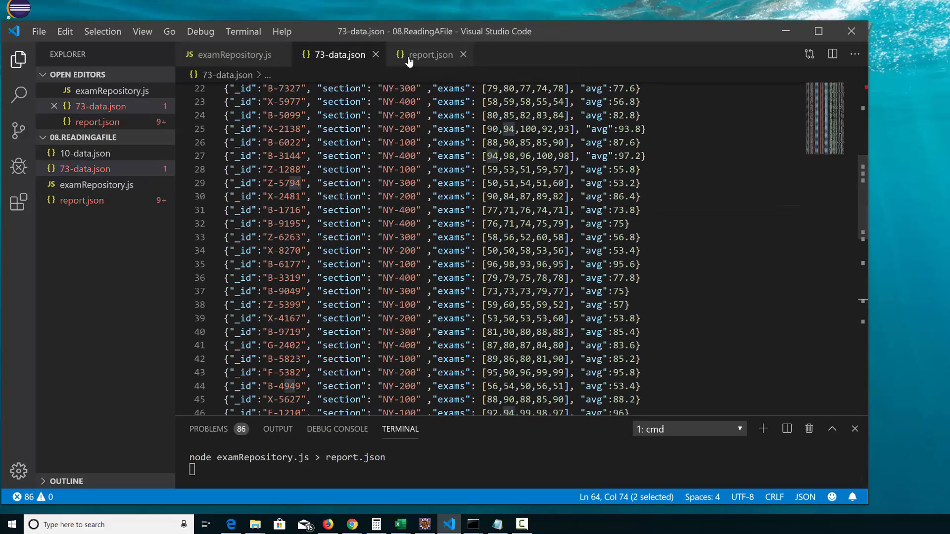
pyautogui.click(430, 55)
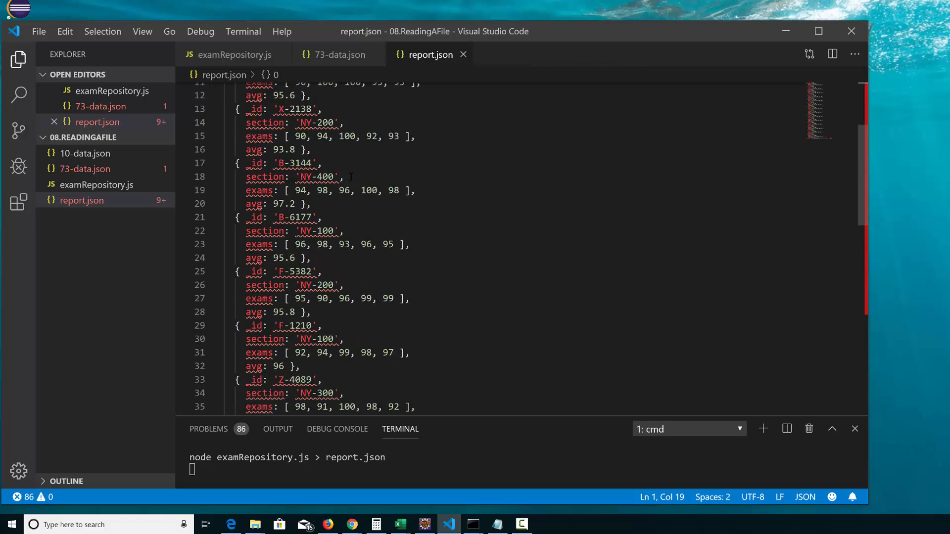
pyautogui.scroll(-3)
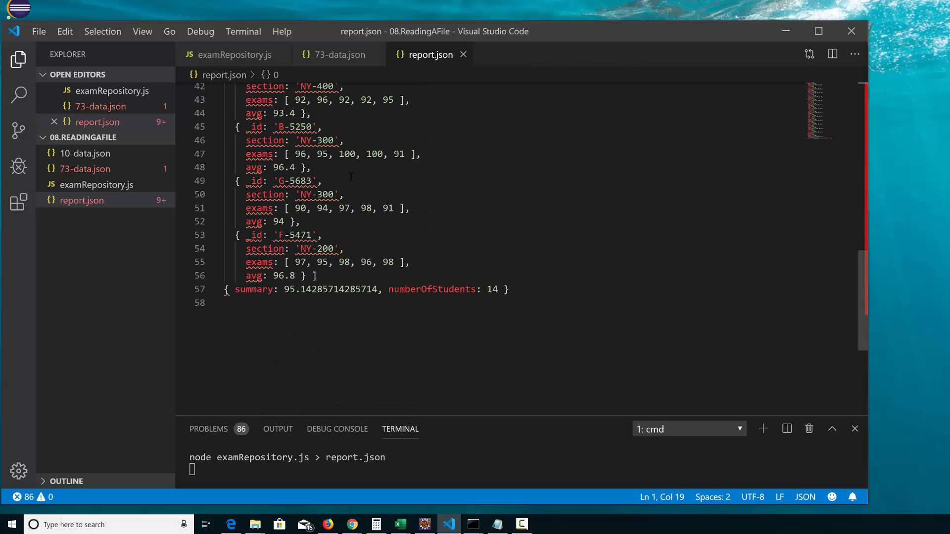